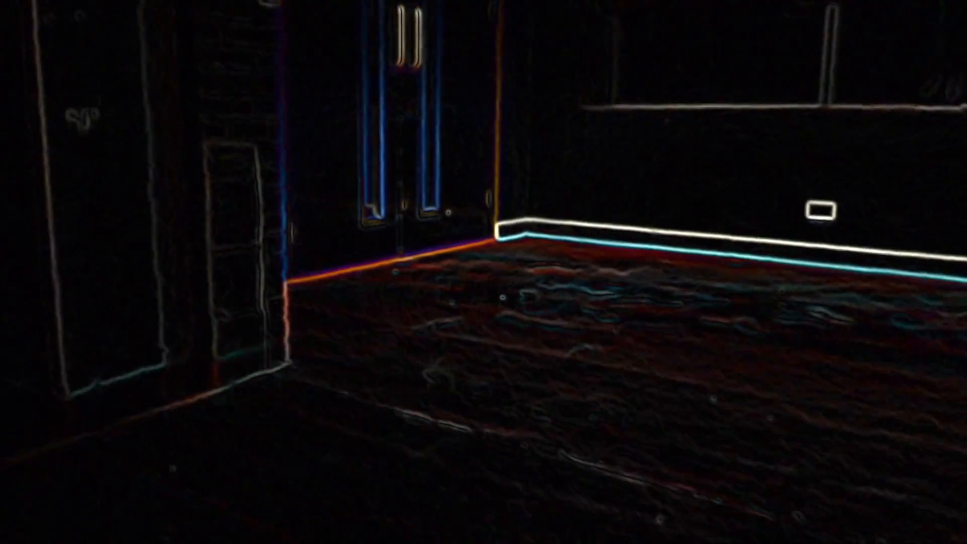
{"action": "mouse_move", "coordinate": [483, 272]}
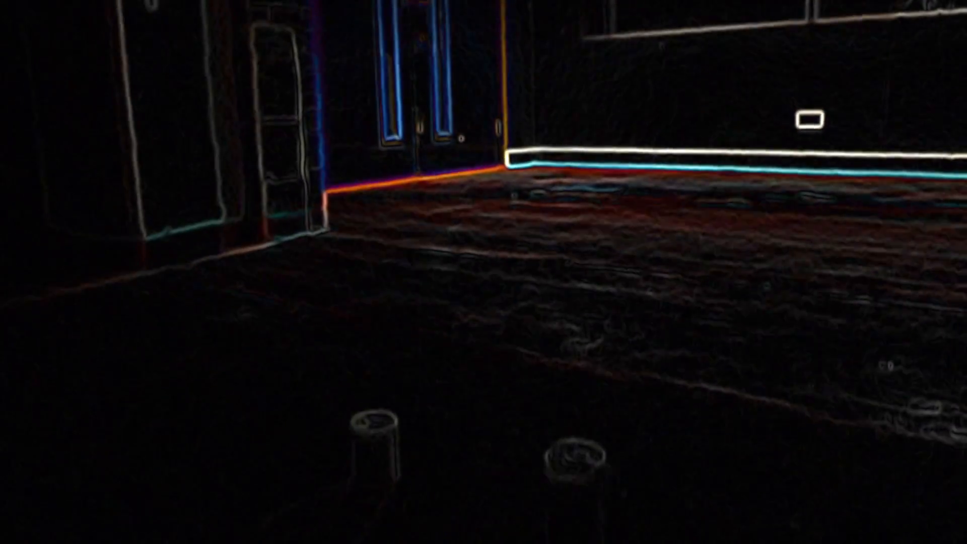